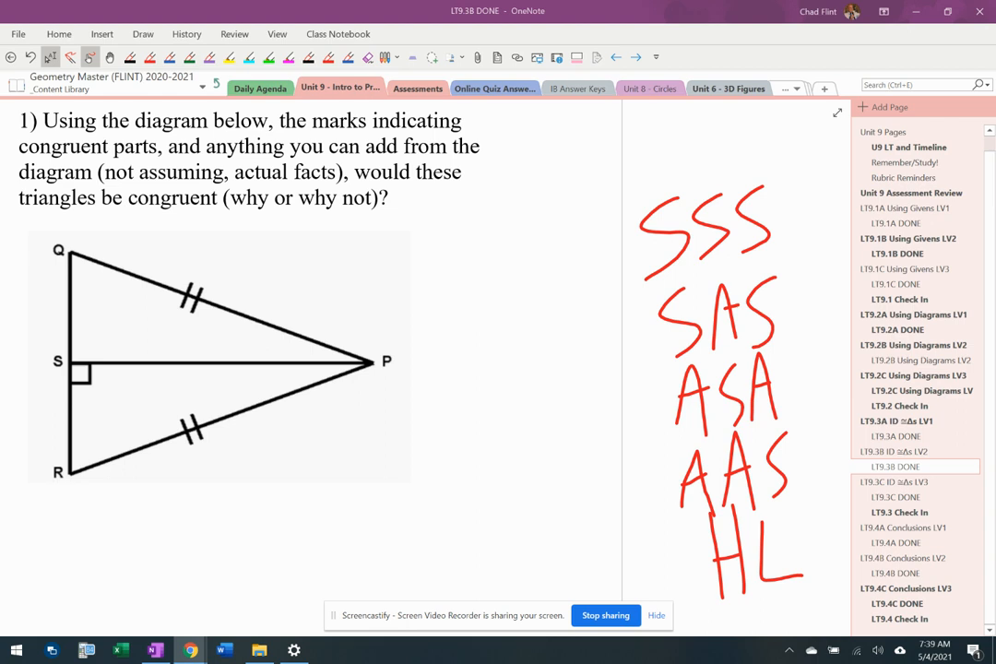
# Shade triangle QSP in yellow along its upper edge and base
pyautogui.moveTo(70, 249); pyautogui.dragTo(166, 286)
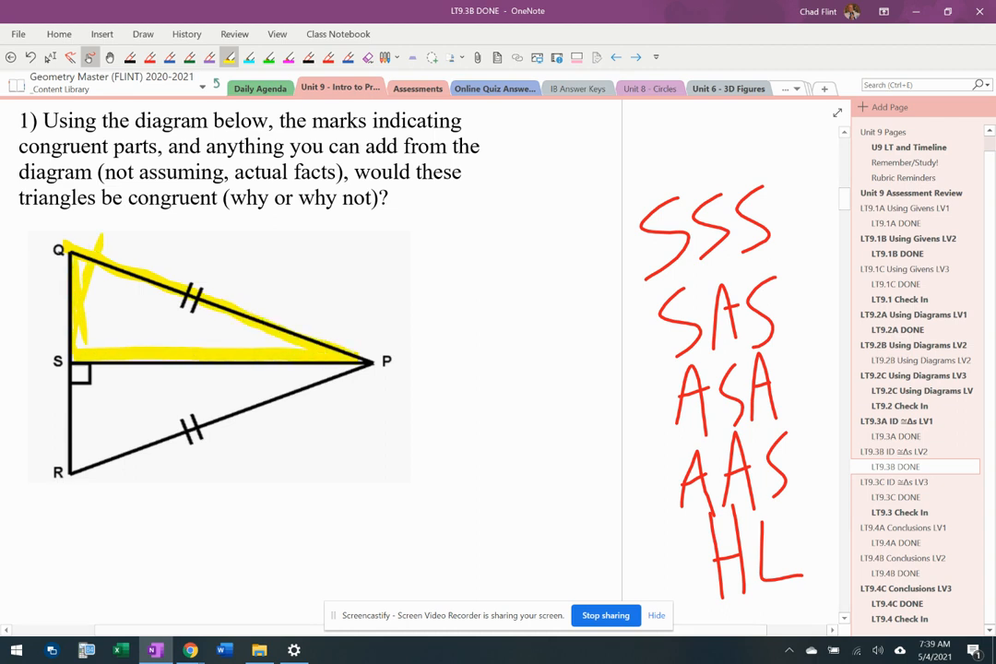
pyautogui.moveTo(74, 372); pyautogui.dragTo(129, 373)
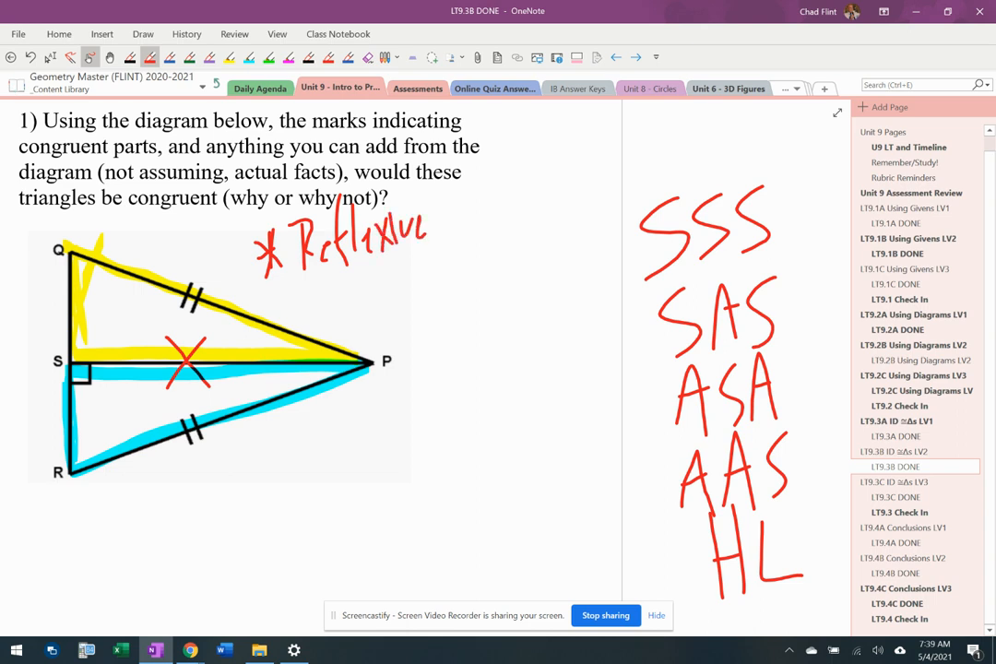
# Write the 'Reflexive prop' note beside the crossed side SP, erasing its messy end
pyautogui.moveTo(439, 221); pyautogui.dragTo(498, 230)
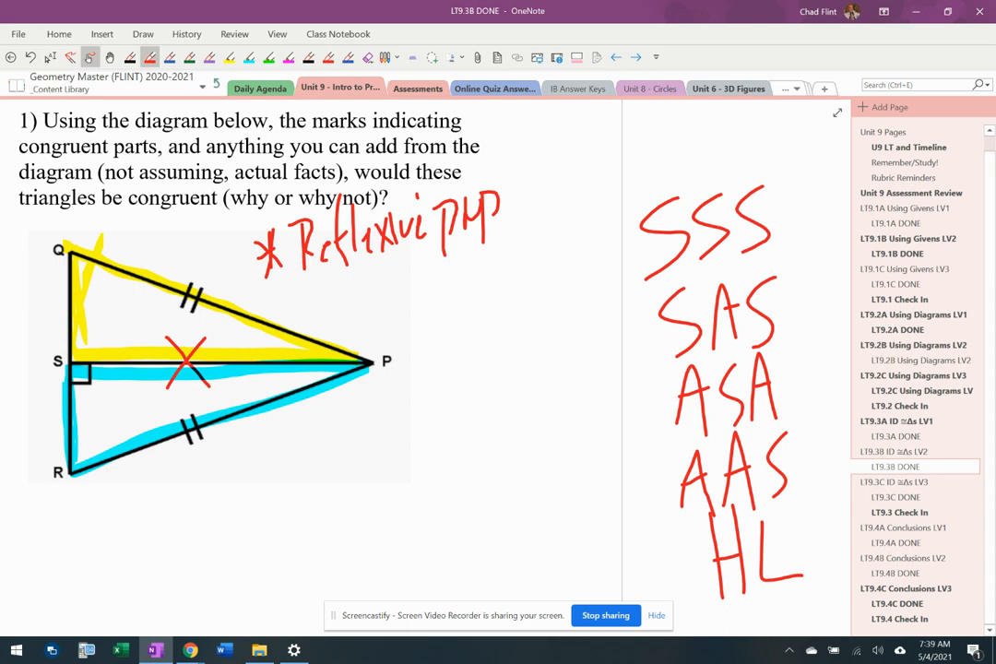
pyautogui.click(367, 57)
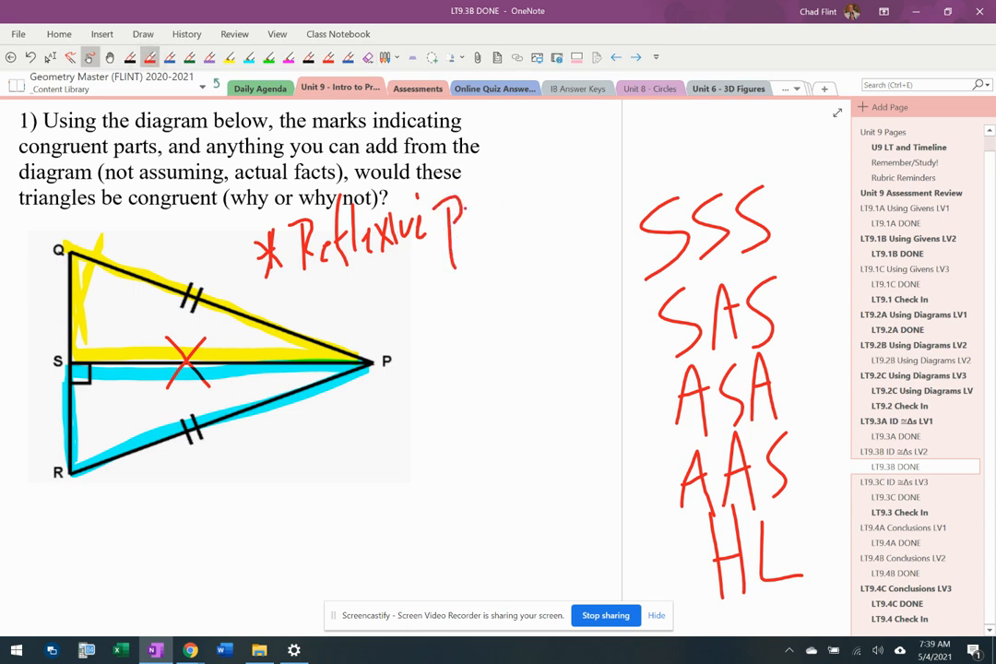
pyautogui.moveTo(443, 230); pyautogui.dragTo(516, 230)
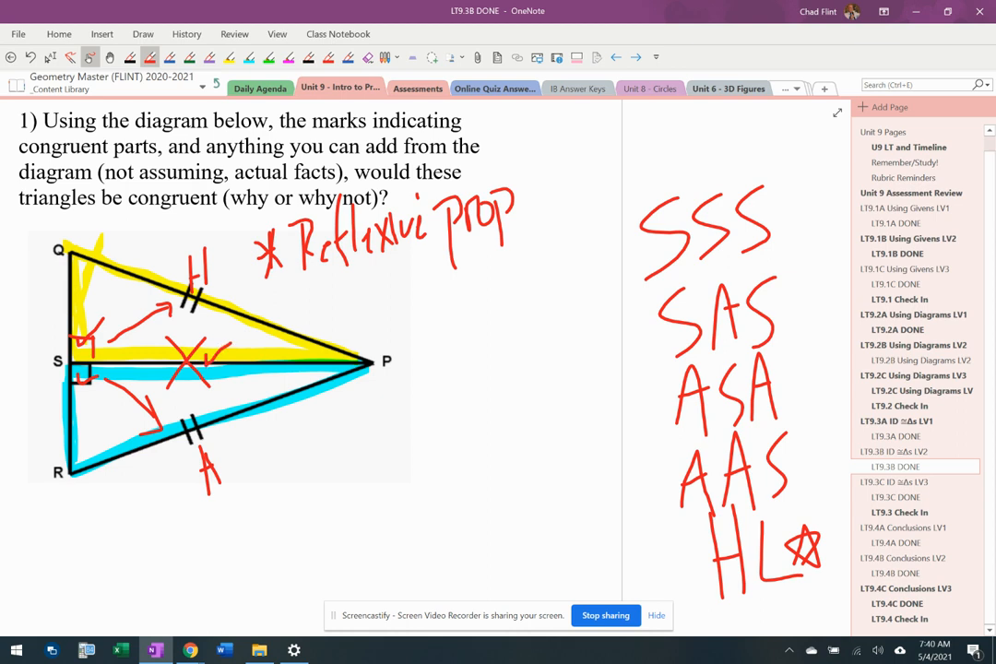
# Sketch a red mark below the lower triangle RSP to begin the right-angle annotation
pyautogui.moveTo(313, 461); pyautogui.dragTo(347, 512)
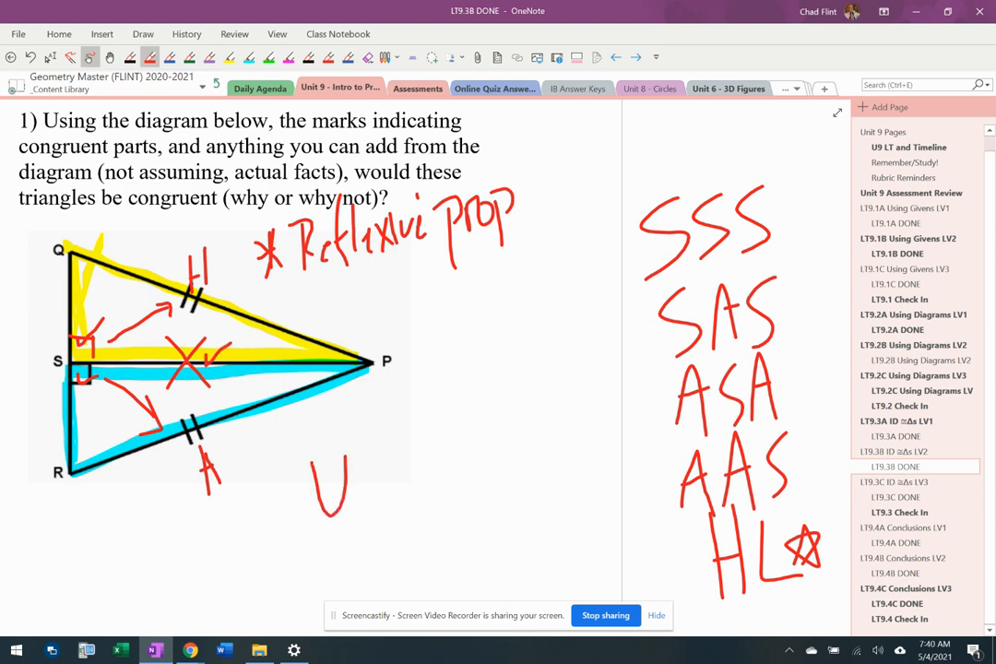